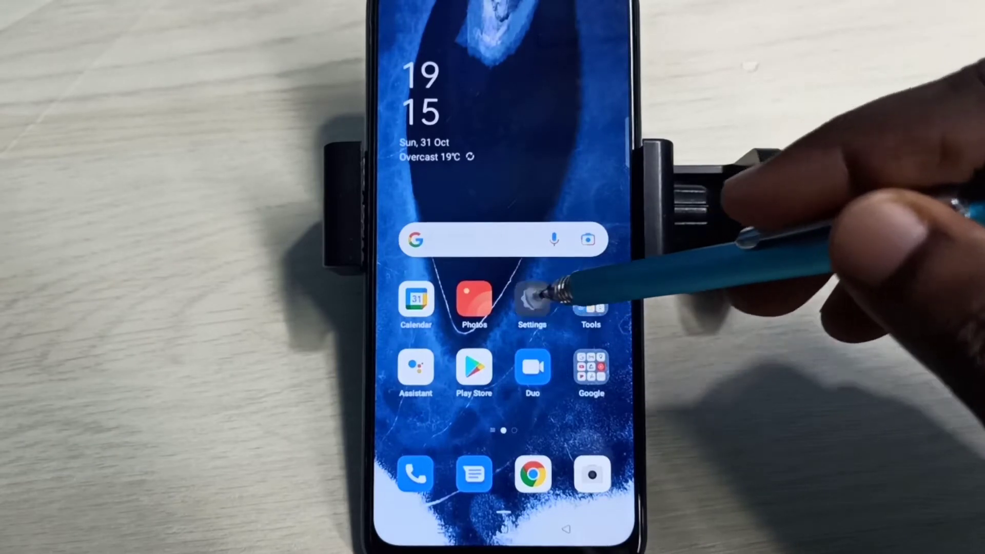
# Open Settings, then Additional Settings, then the Back up and reset page.
pyautogui.click(531, 300)
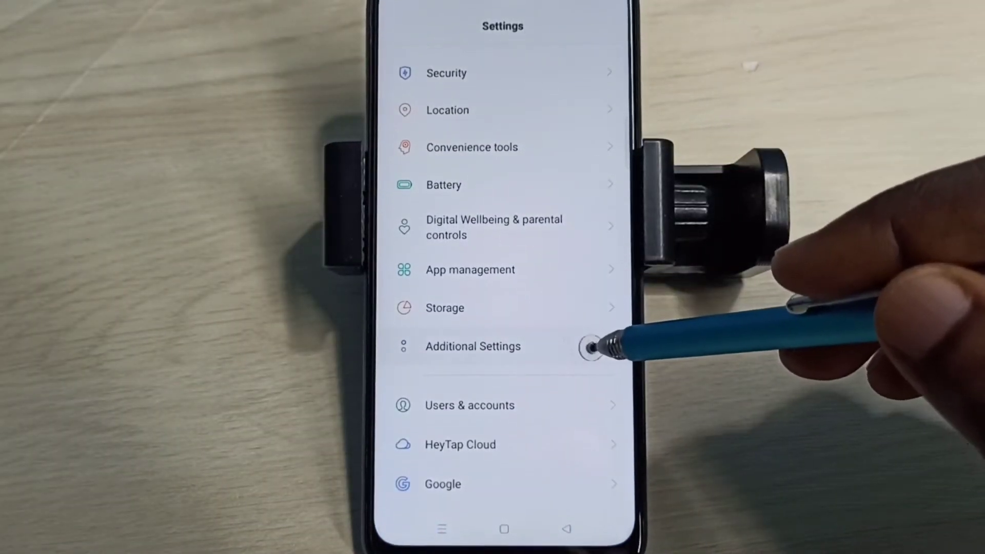
pyautogui.click(472, 347)
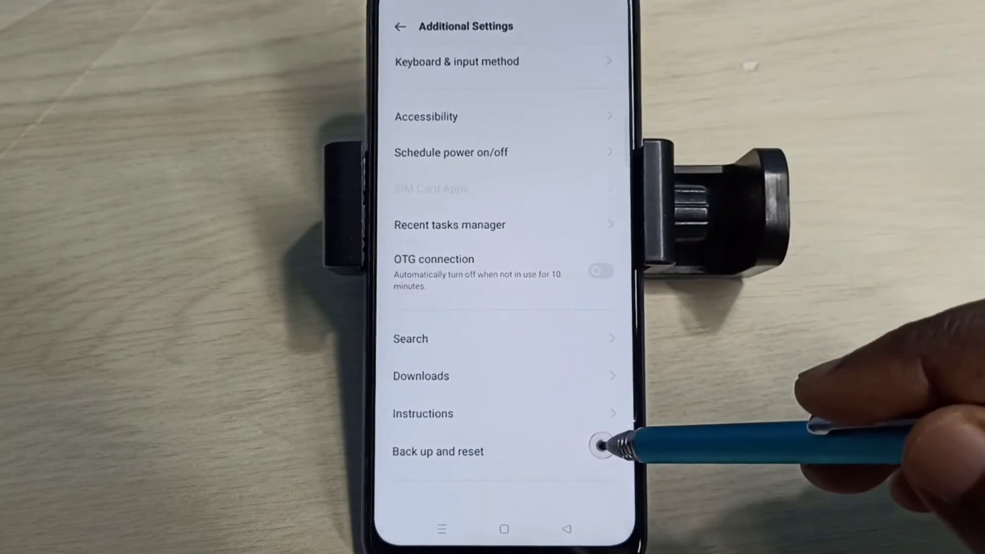
pyautogui.click(437, 451)
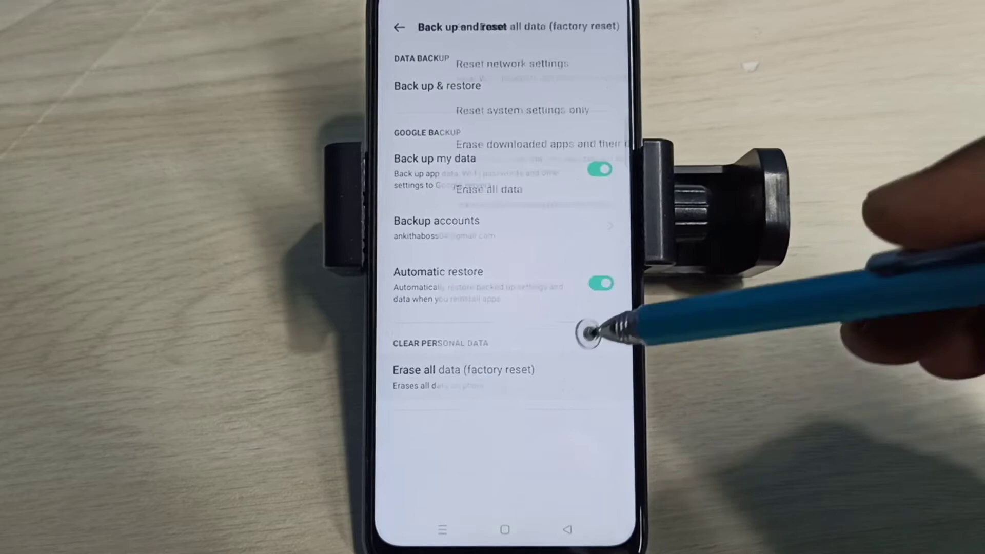
# Reset the network settings from the Erase all data (factory reset) options.
pyautogui.click(464, 370)
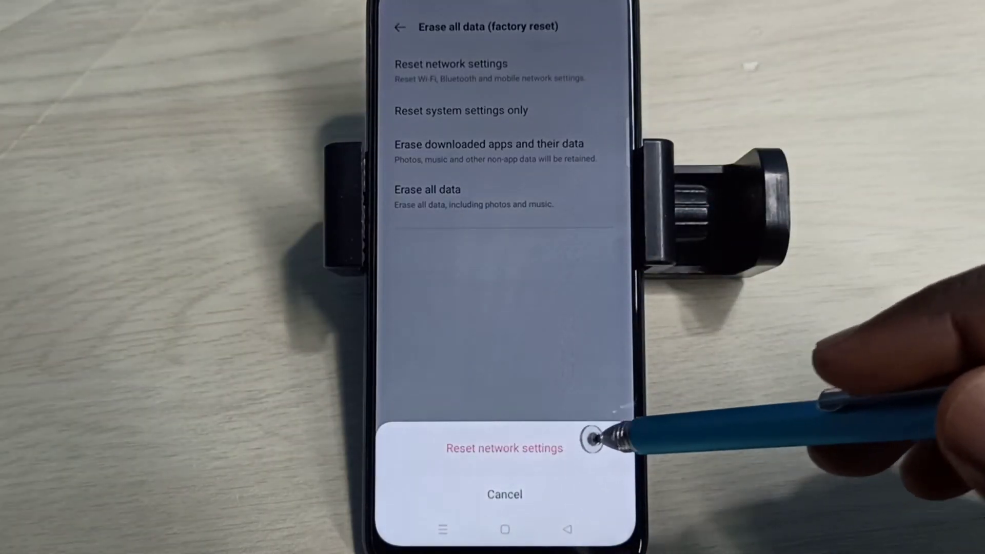
pyautogui.click(504, 448)
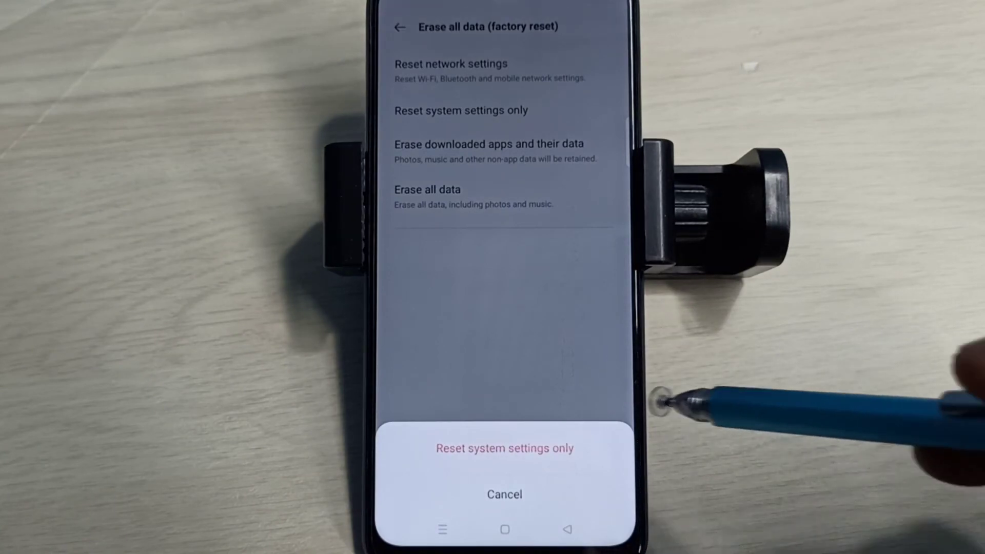
# Confirm resetting system settings only, keeping personal data.
pyautogui.click(504, 448)
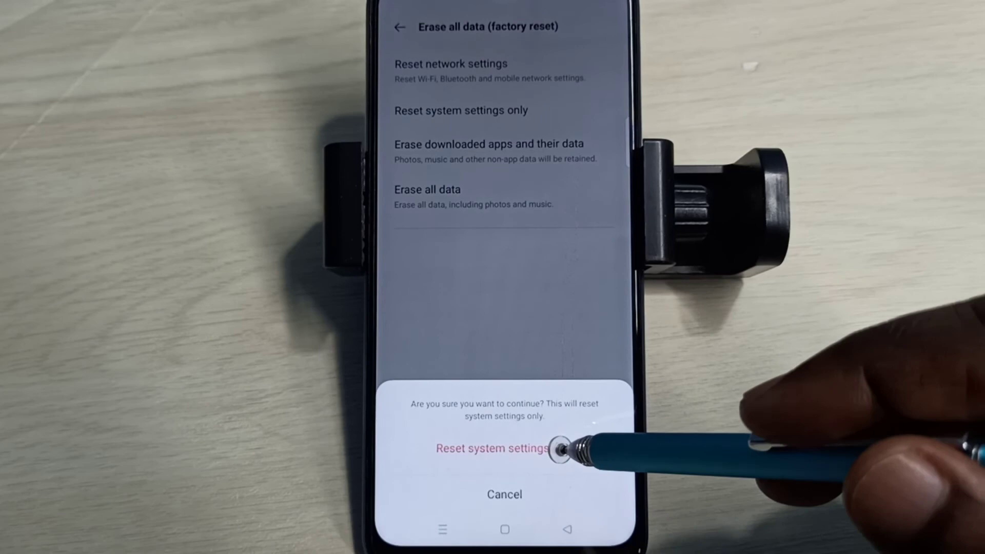